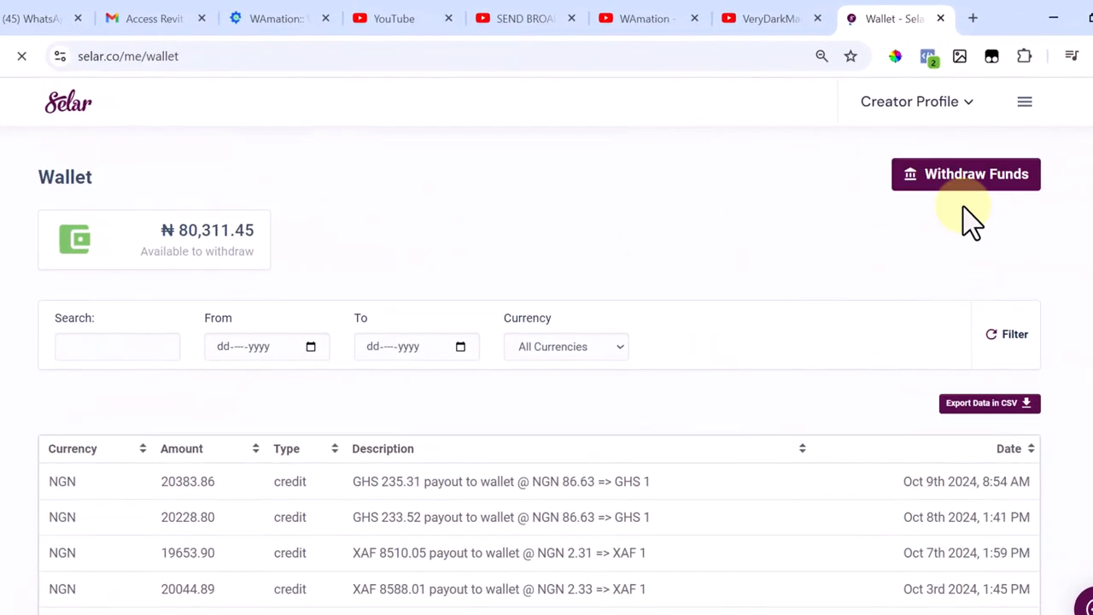
Open the wallet withdrawal form showing ₦80,261.45 after the ₦50 fee.
{"action": "left_click", "coordinate": [965, 175]}
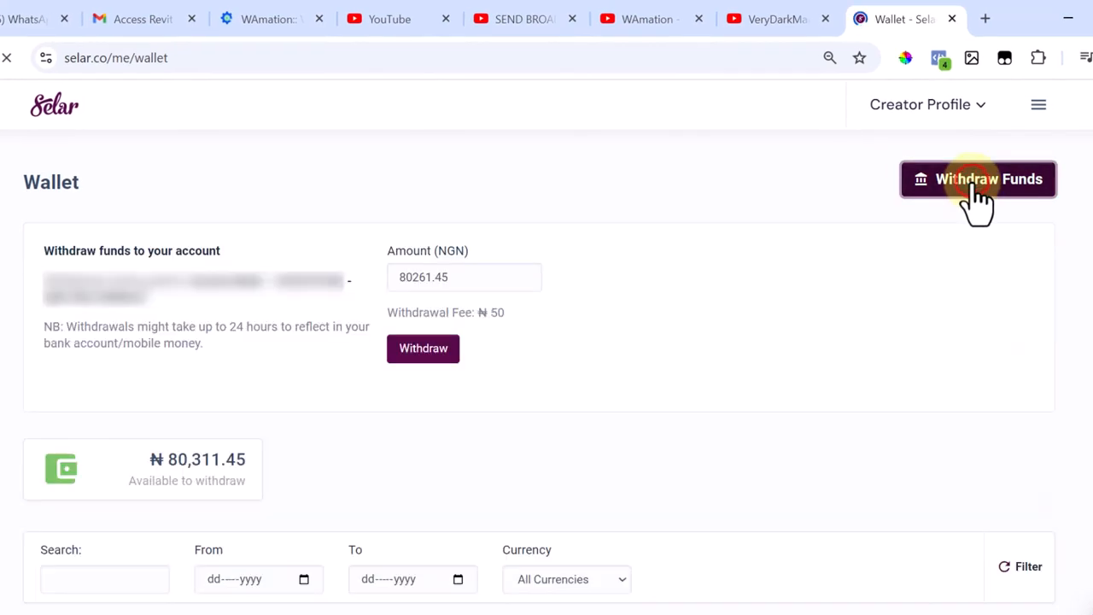
{"action": "left_click", "coordinate": [978, 179]}
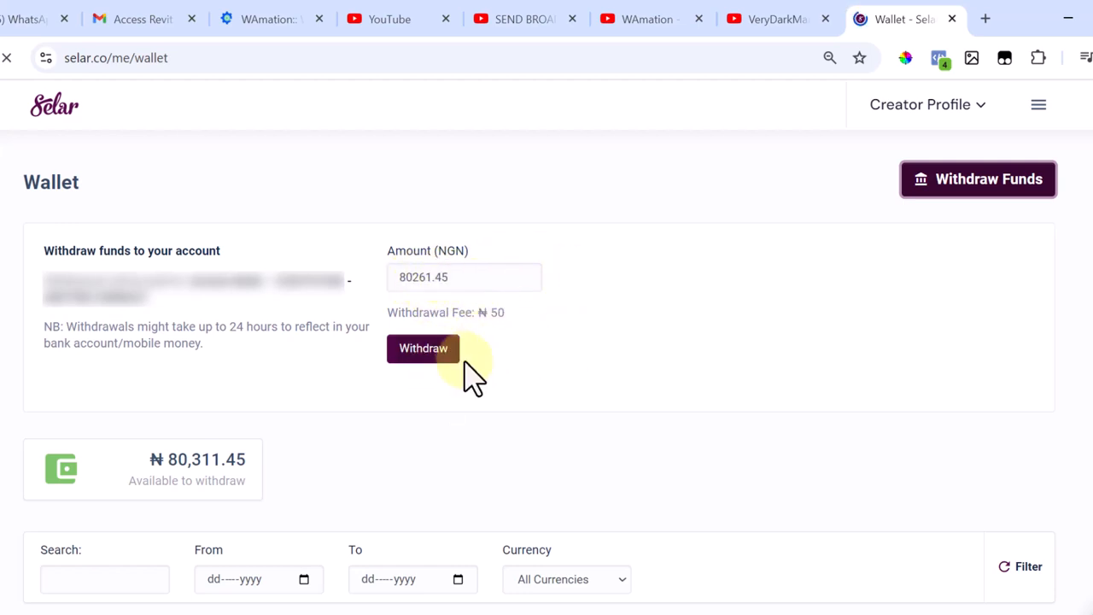
Submit the ₦80,261.45 withdrawal to get the 'Transfer initiated' confirmation.
{"action": "left_click", "coordinate": [422, 348]}
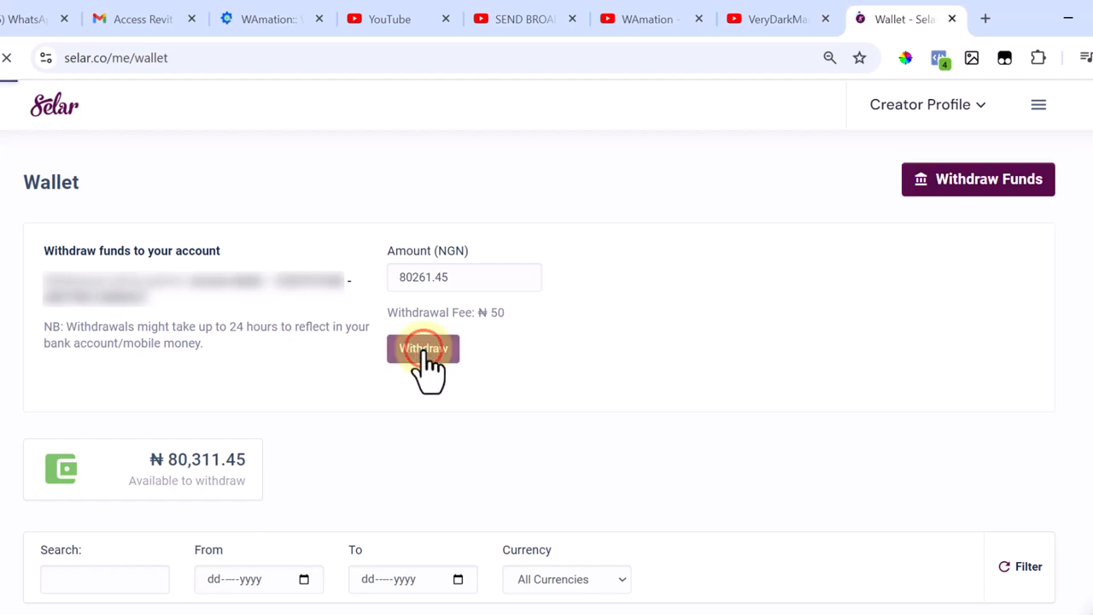
{"action": "left_click", "coordinate": [422, 348]}
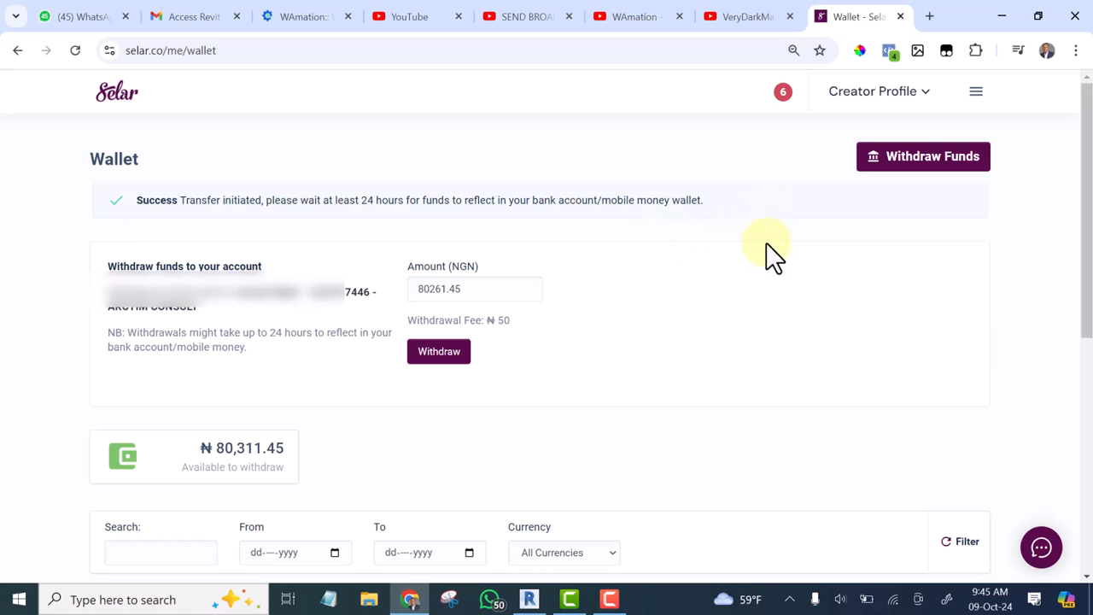
{"action": "mouse_move", "coordinate": [560, 273]}
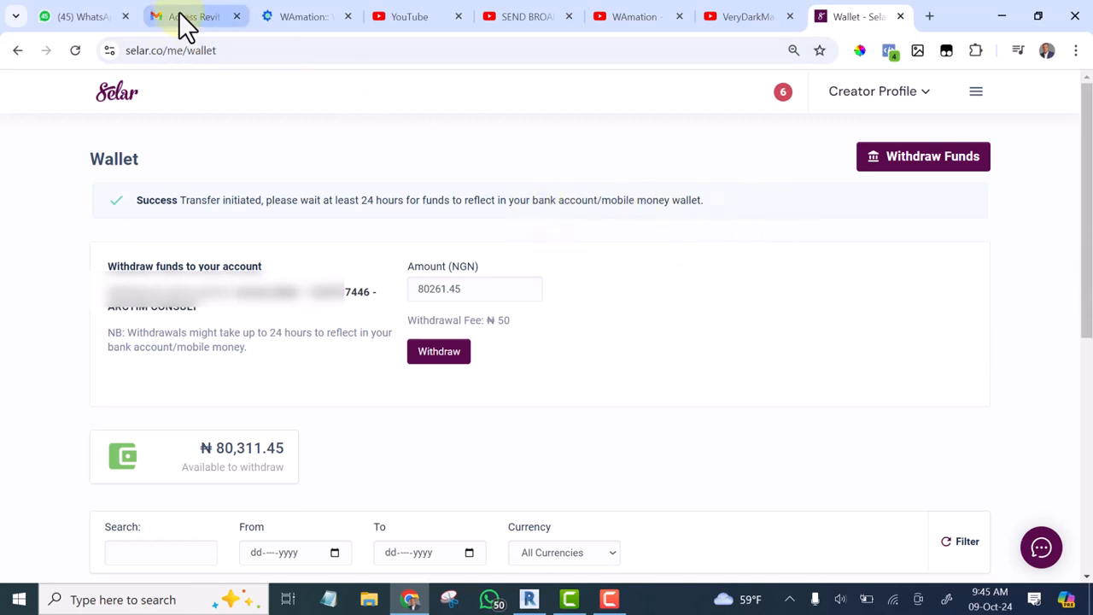
Switch to Gmail to see the 'Withdrawal initiated' email from Selar.
{"action": "left_click", "coordinate": [197, 16]}
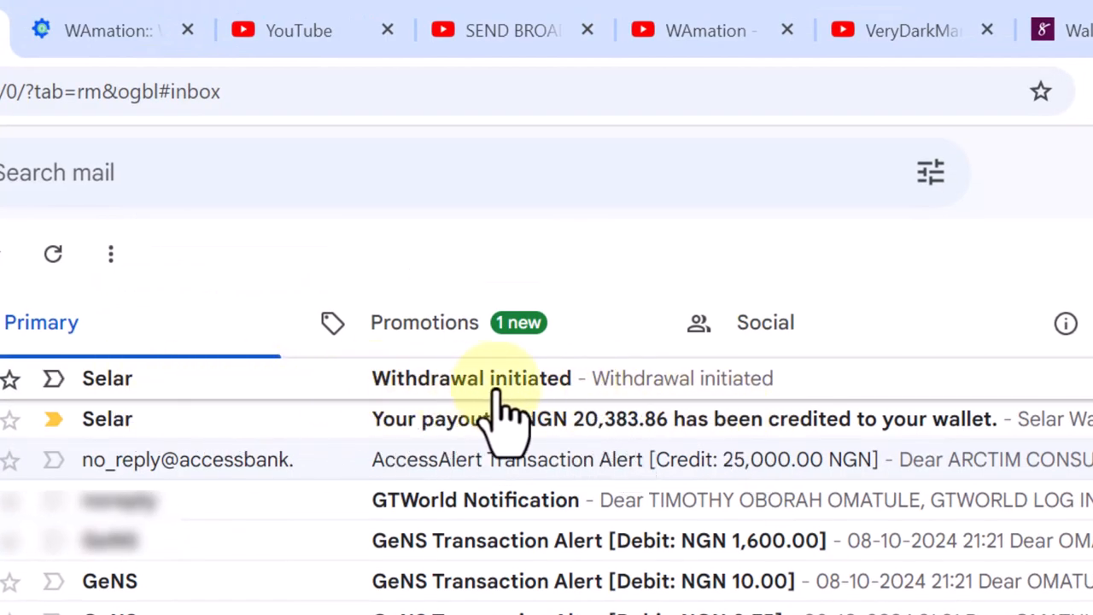
{"action": "mouse_move", "coordinate": [564, 405]}
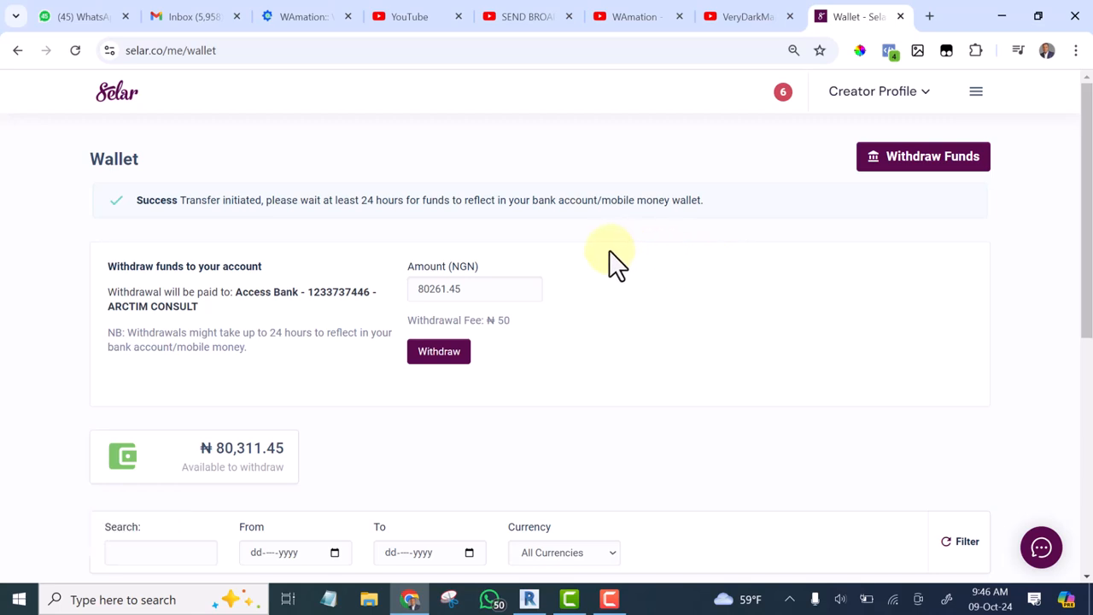
{"action": "mouse_move", "coordinate": [628, 295]}
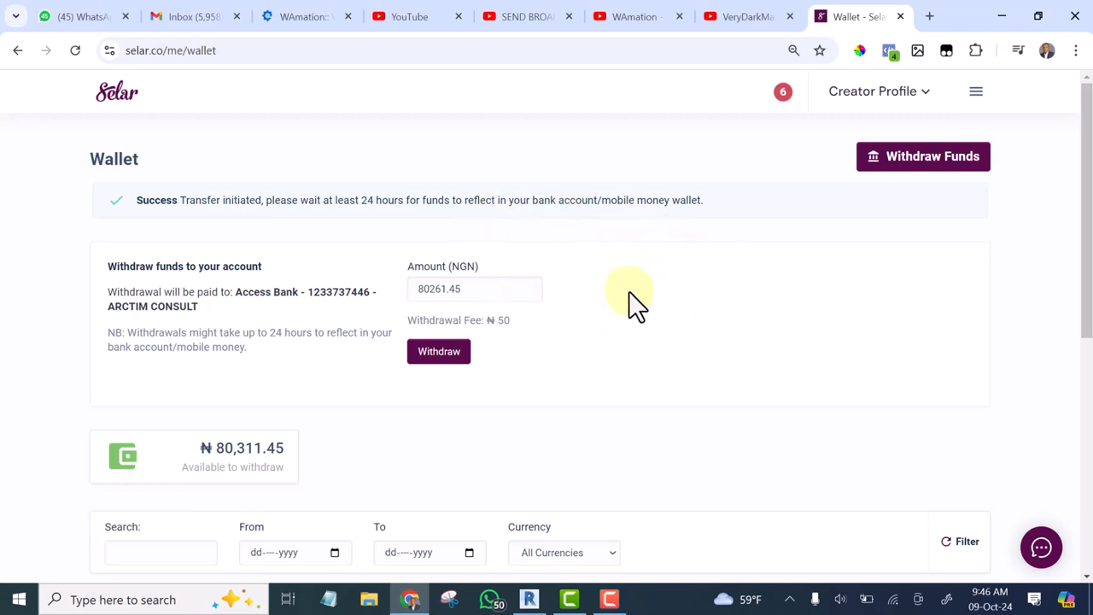
{"action": "mouse_move", "coordinate": [627, 260]}
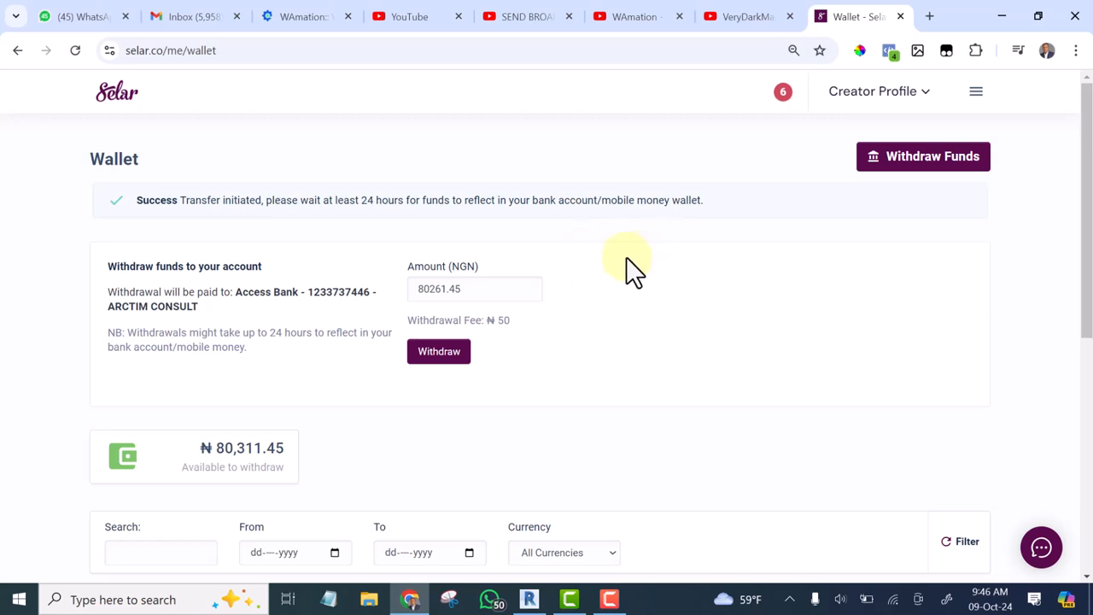